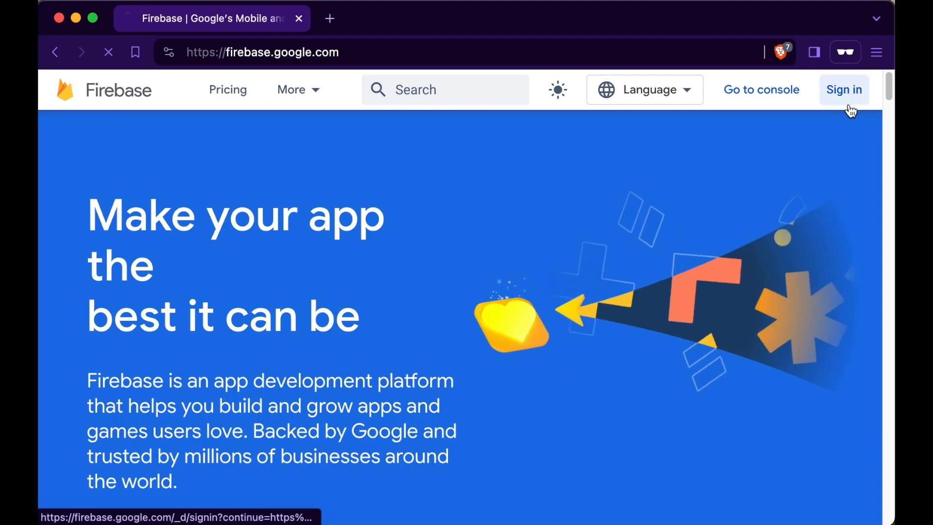
Step: Sign in to Firebase, go to the console and select the nextjs-firebase-auth project
left_click(843, 90)
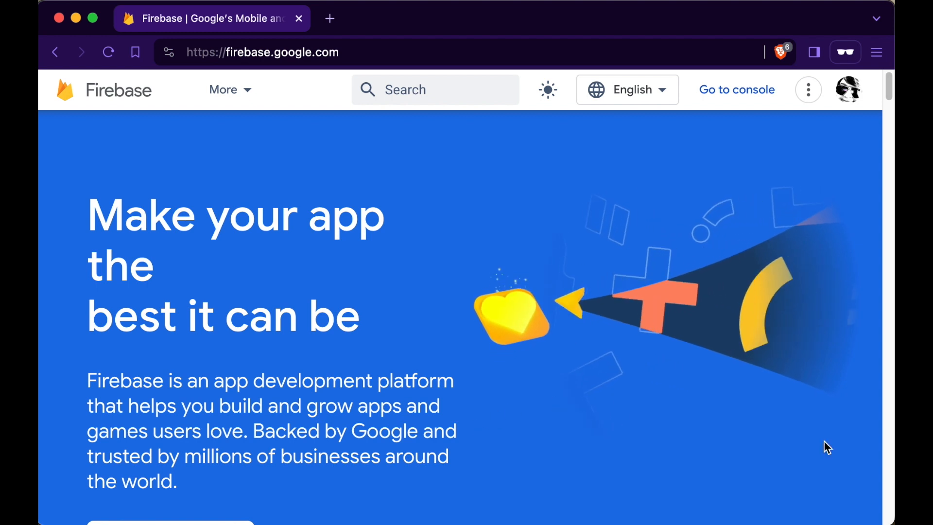
mouse_move(736, 89)
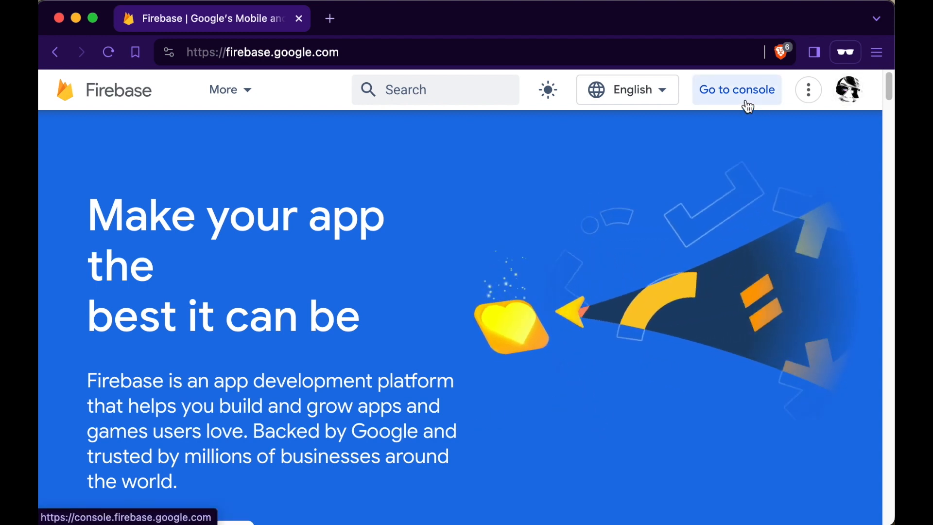
left_click(737, 89)
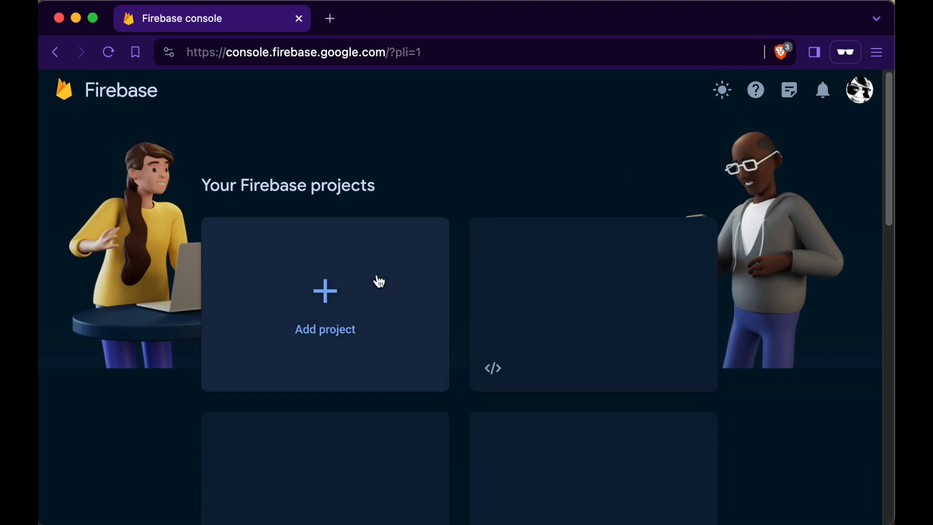
left_click(324, 303)
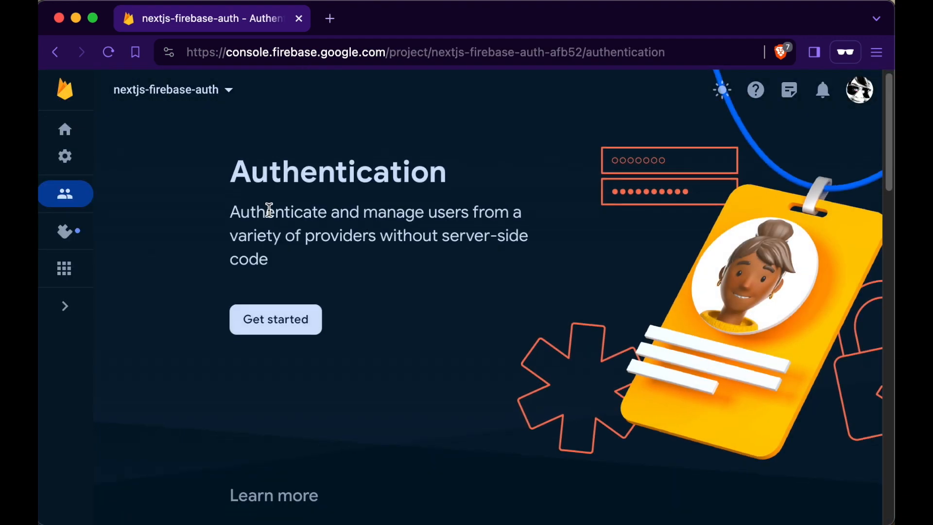
Step: Get started with Authentication and enable the Email/Password native provider, then save
left_click(275, 319)
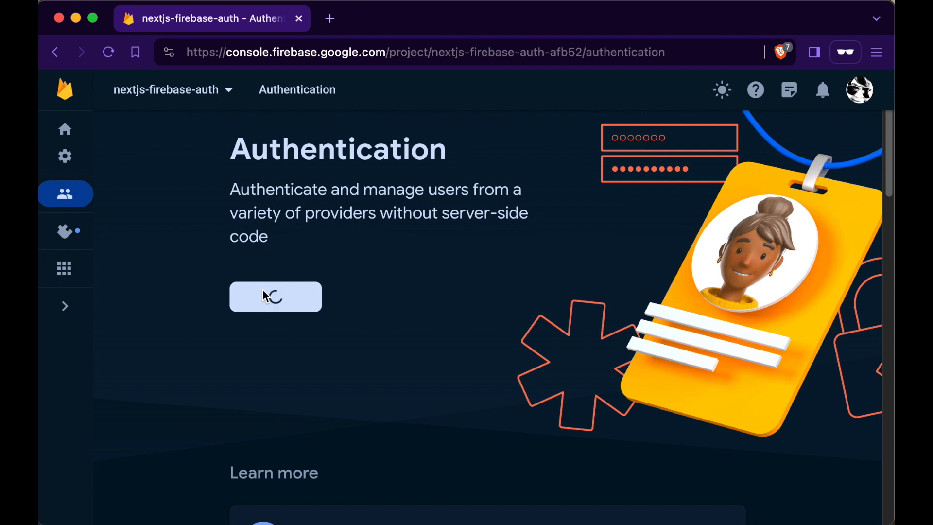
left_click(275, 296)
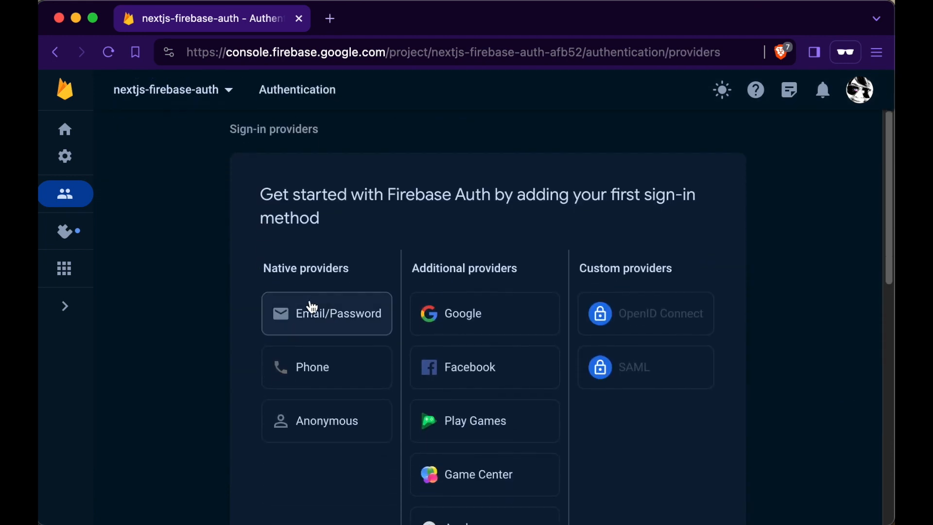
left_click(327, 313)
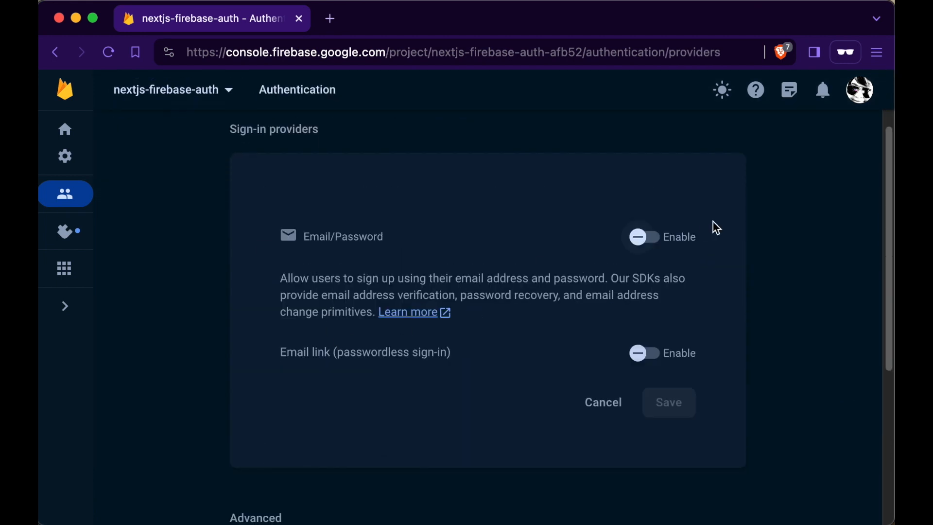
left_click(644, 238)
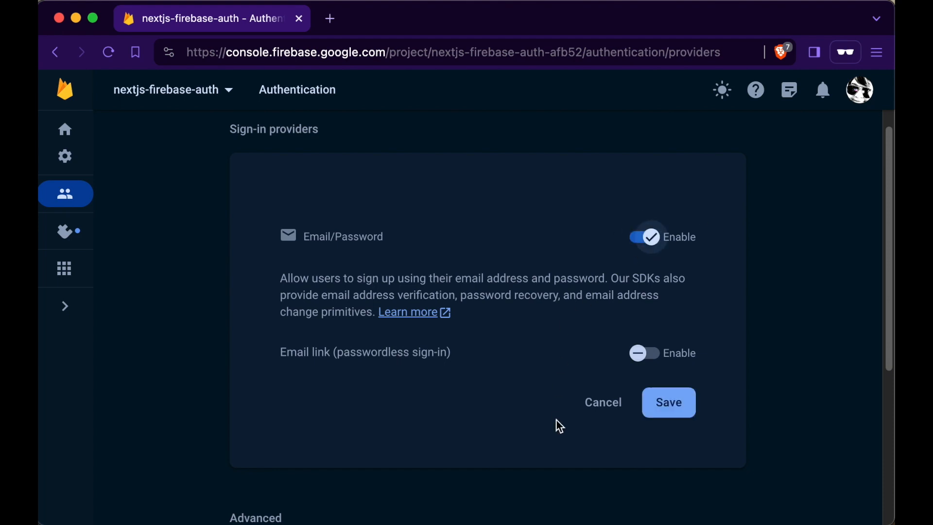
left_click(668, 402)
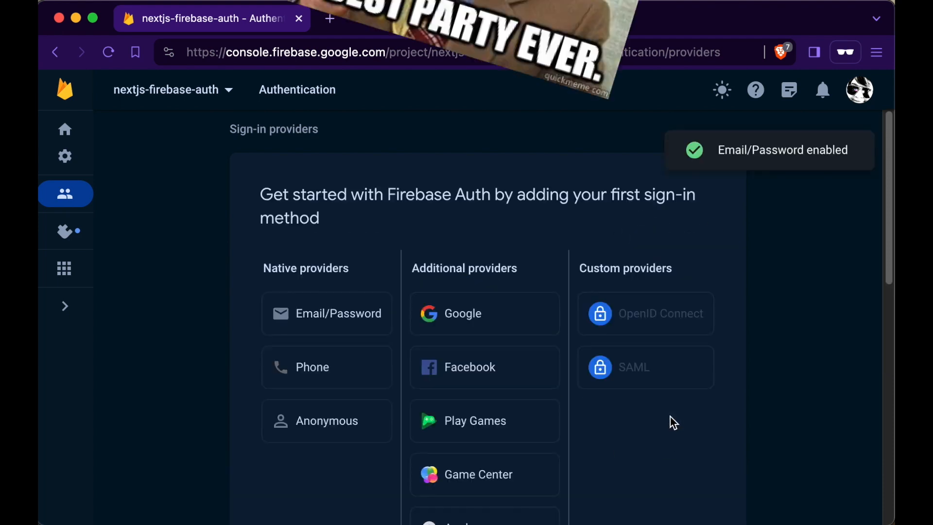
Step: From Project settings, register a web app nicknamed nextjs-firebase-auth and reveal its config code
left_click(64, 156)
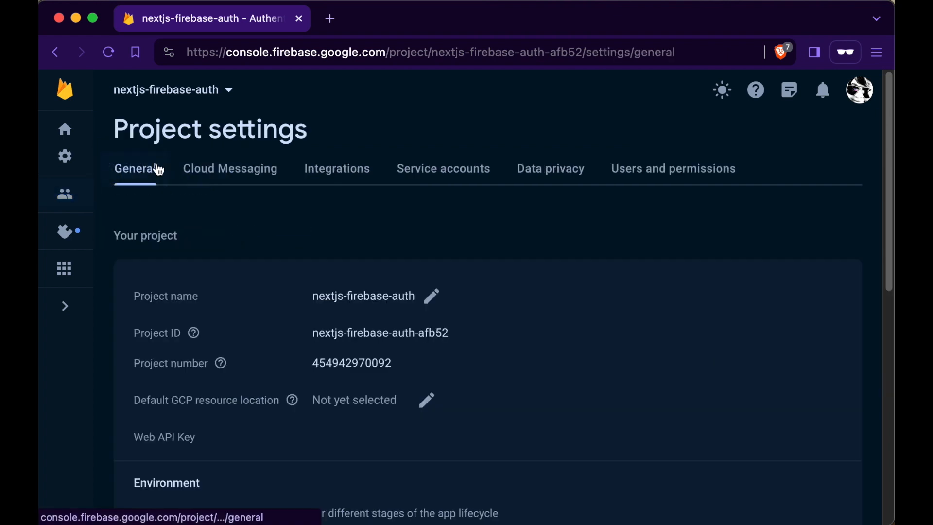
scroll("down", 3)
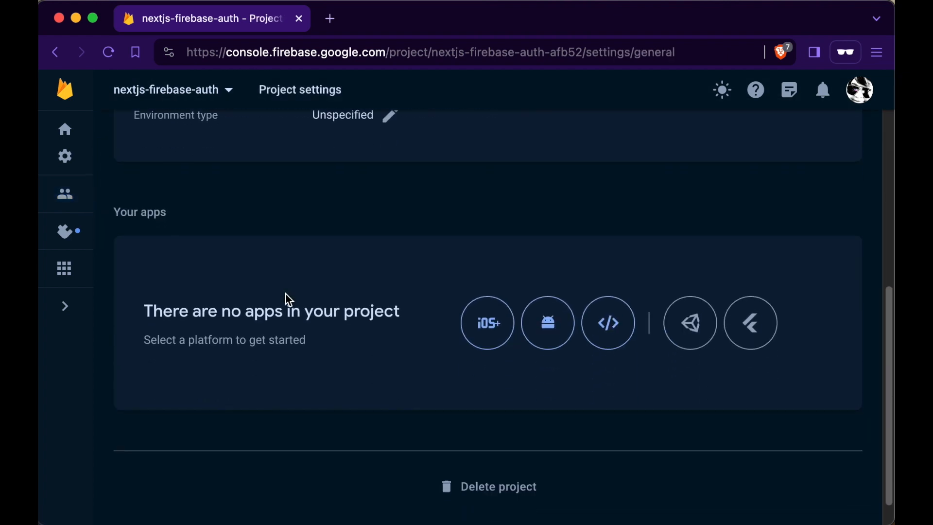
left_click(608, 323)
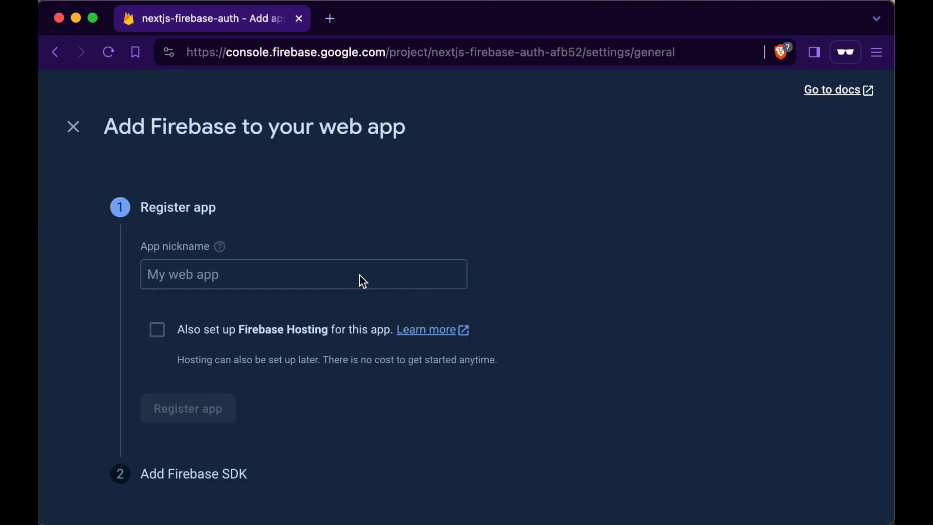
type("nextjs-firebase-auth")
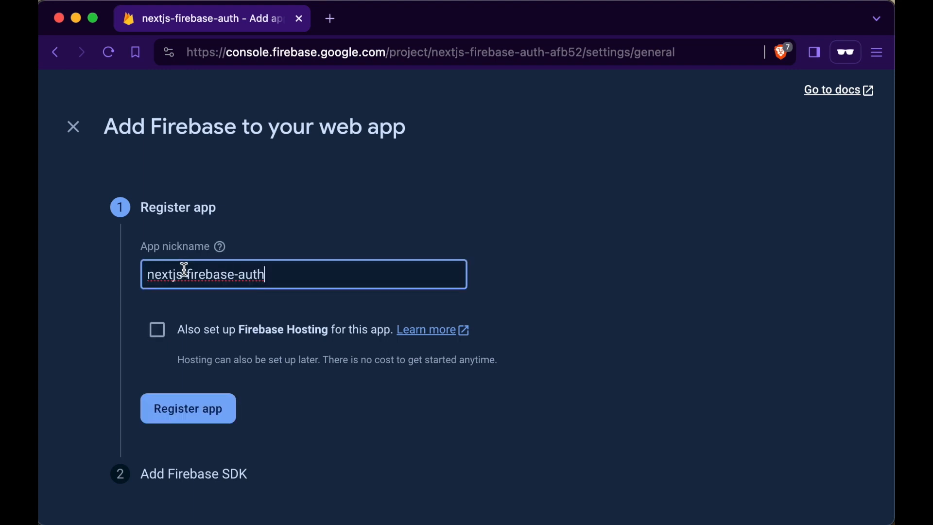
left_click(187, 408)
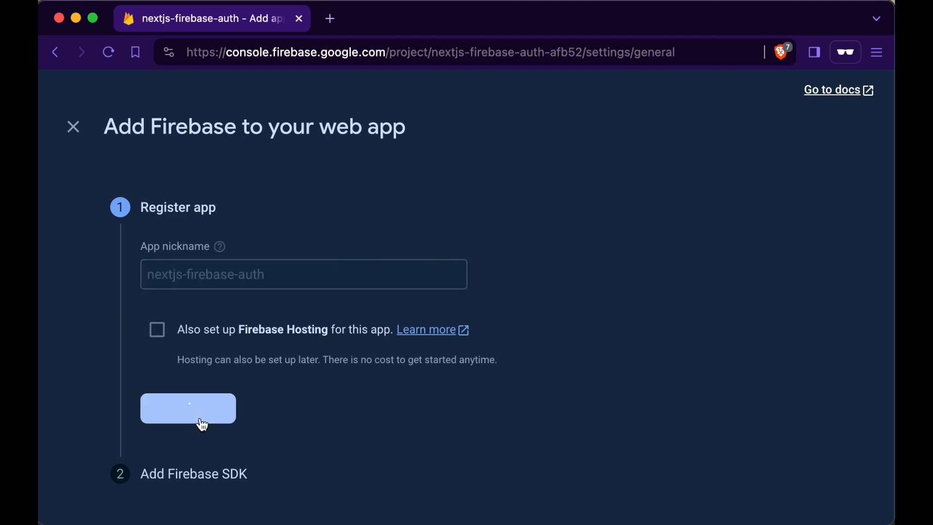
left_click(187, 408)
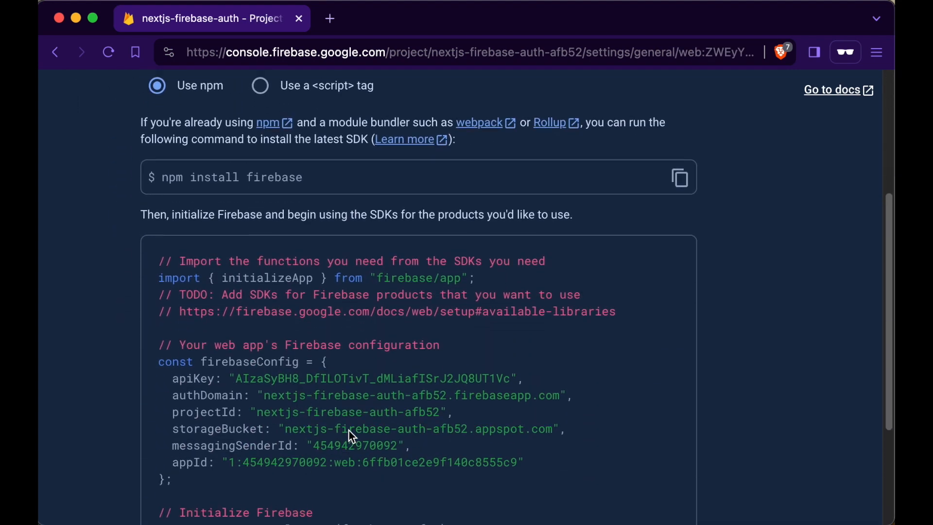
scroll("down", 3)
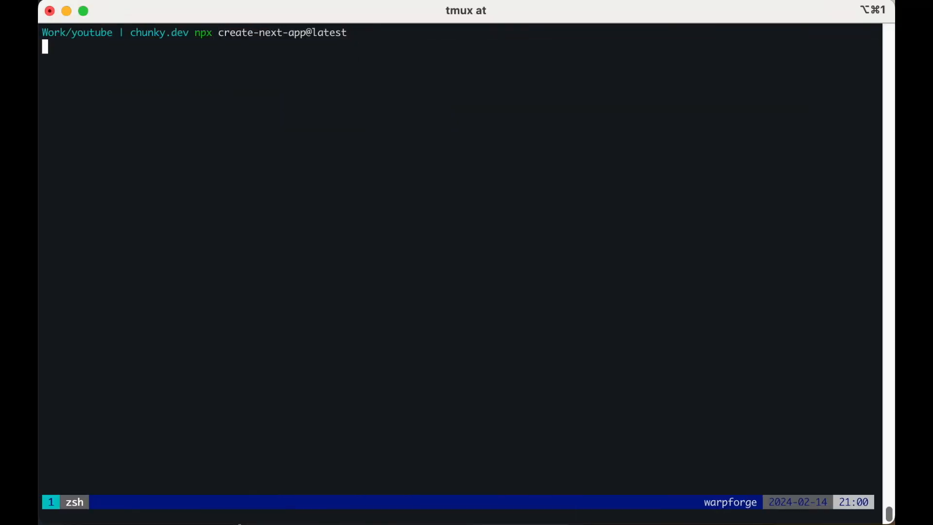
type("nextjs-firebase-auth")
type("yarn add")
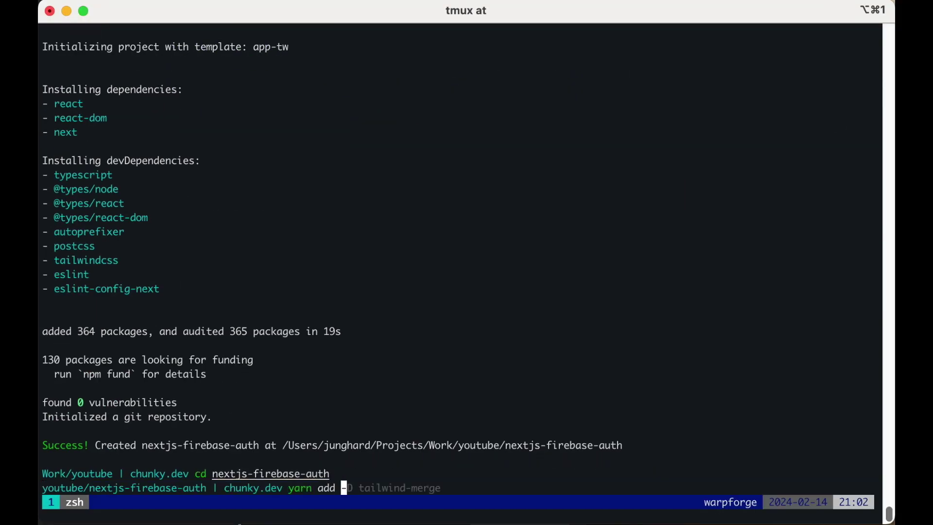
key("Return")
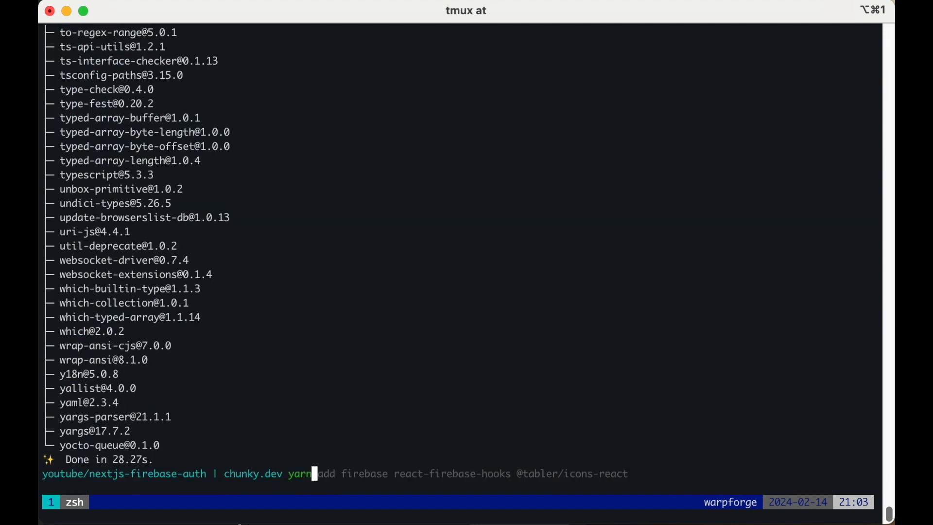
key("Return")
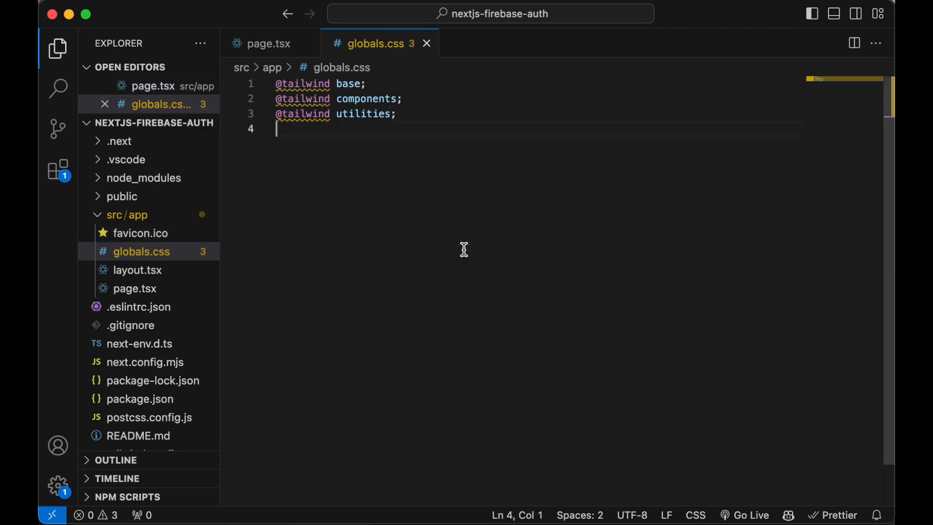
Step: Create a sign-up folder under src/app with a new page.tsx inside it
left_click(148, 122)
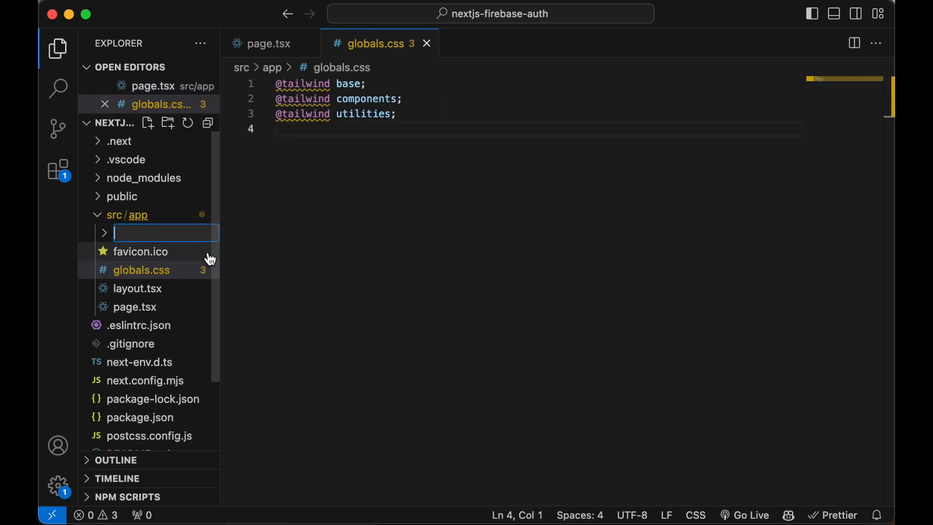
right_click(132, 232)
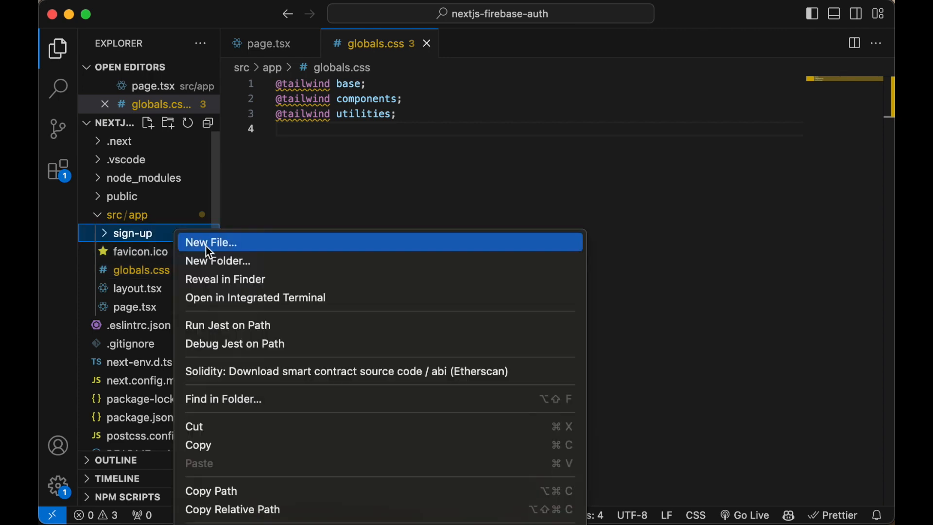
left_click(211, 242)
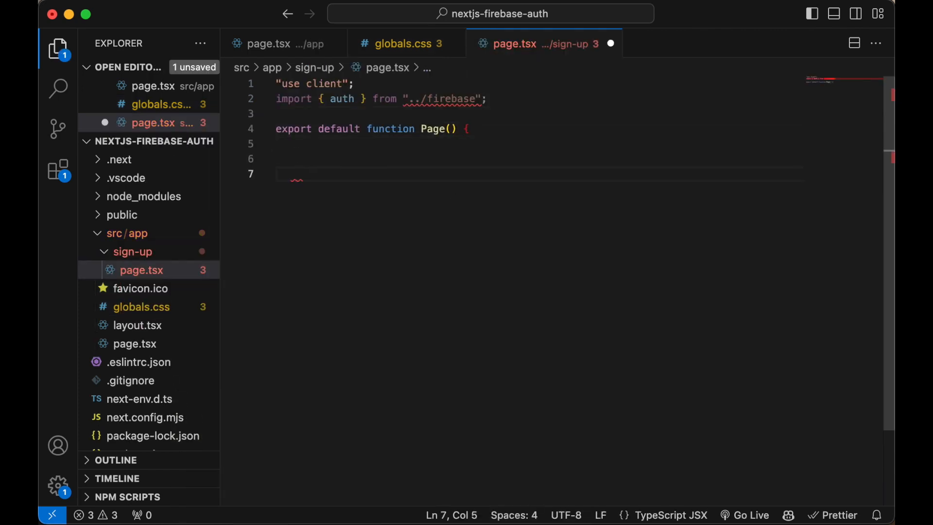
Step: Write the sign-up component with email/password state, createUser, sendEmailVerification and a Create account form
type("return (")
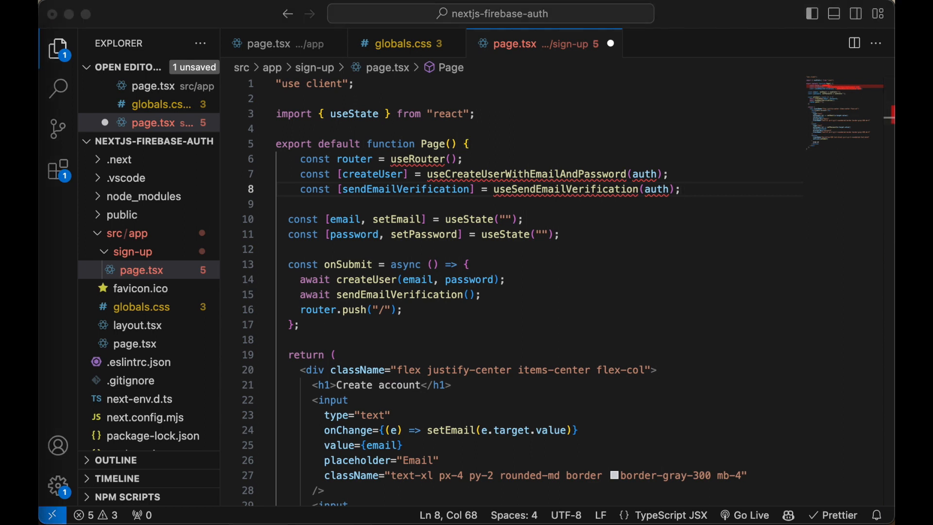
mouse_move(586, 115)
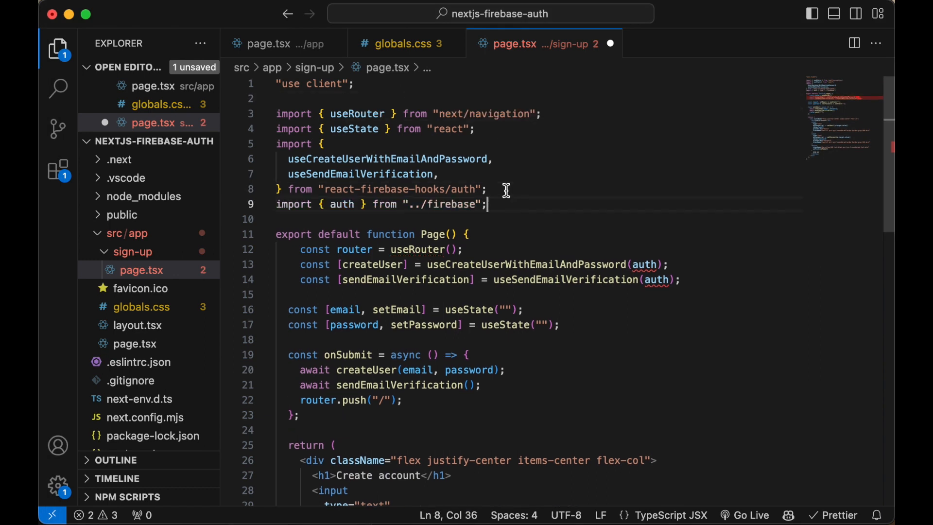
right_click(125, 233)
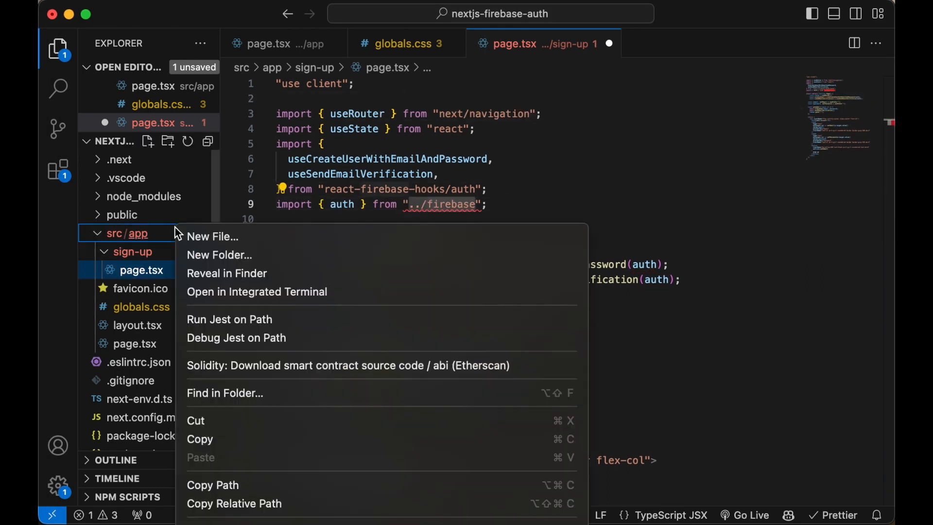
Step: Create src/app/firebase.ts with the copied Firebase config, initializeApp and export const auth = getAuth(app)
left_click(212, 236)
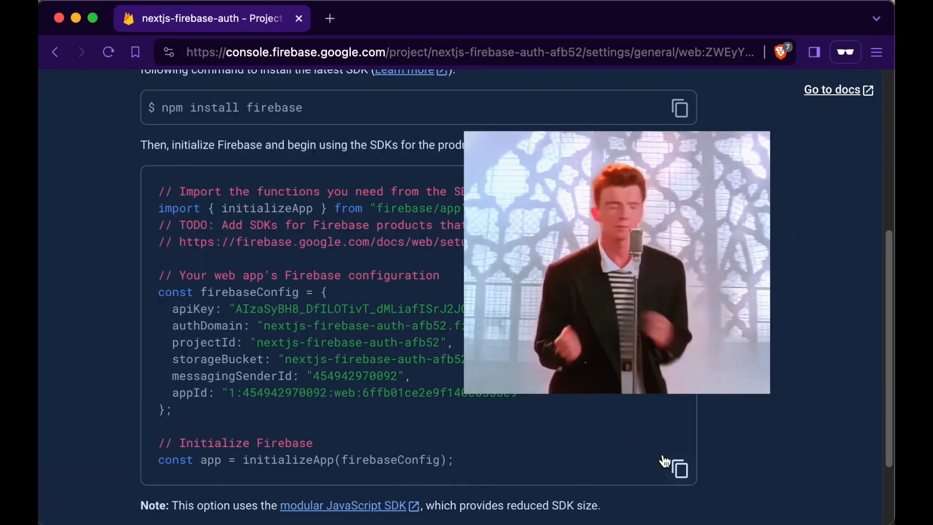
left_click(677, 467)
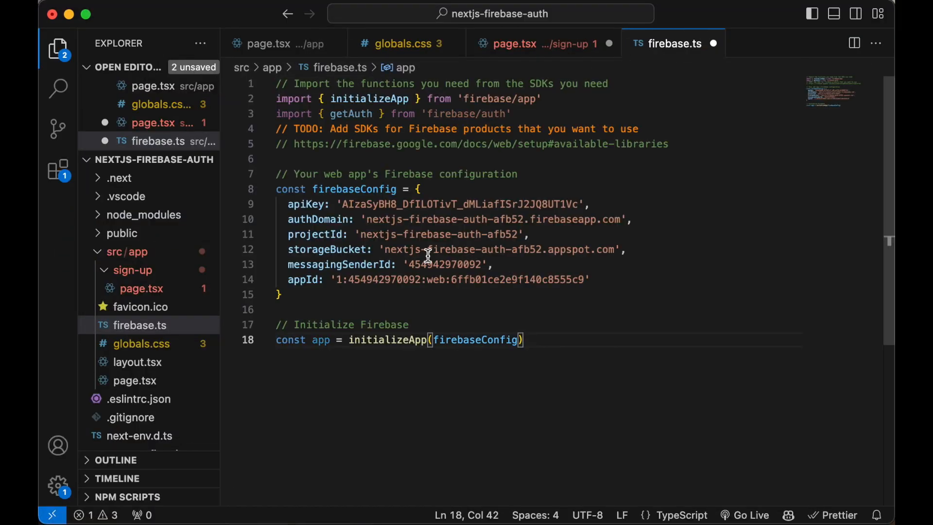
type("export const auth = getAuth(app)")
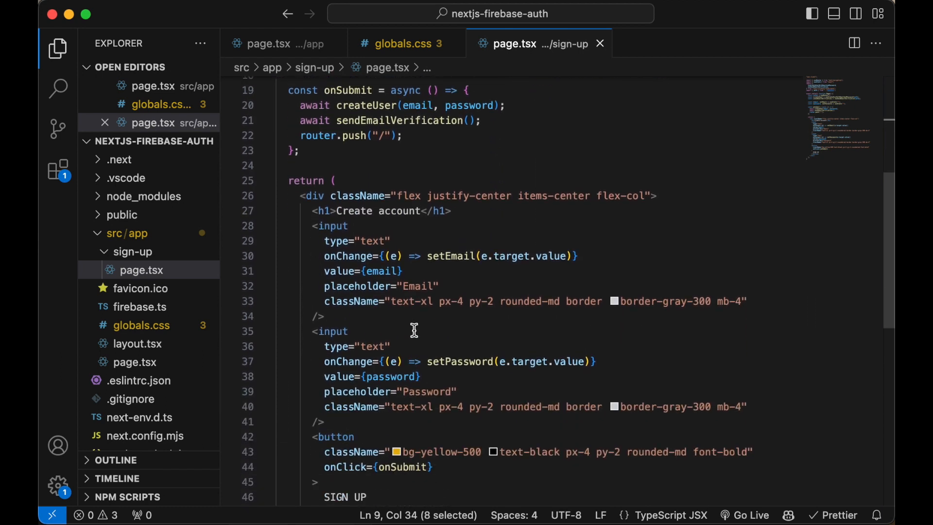
Step: Set the password input type to "password" and add a sign-in folder with a page file
type("password")
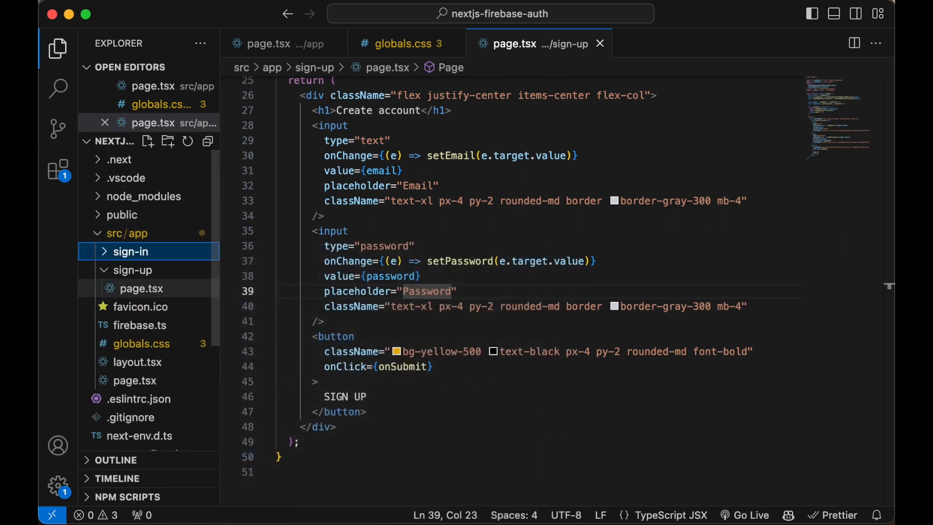
left_click(143, 288)
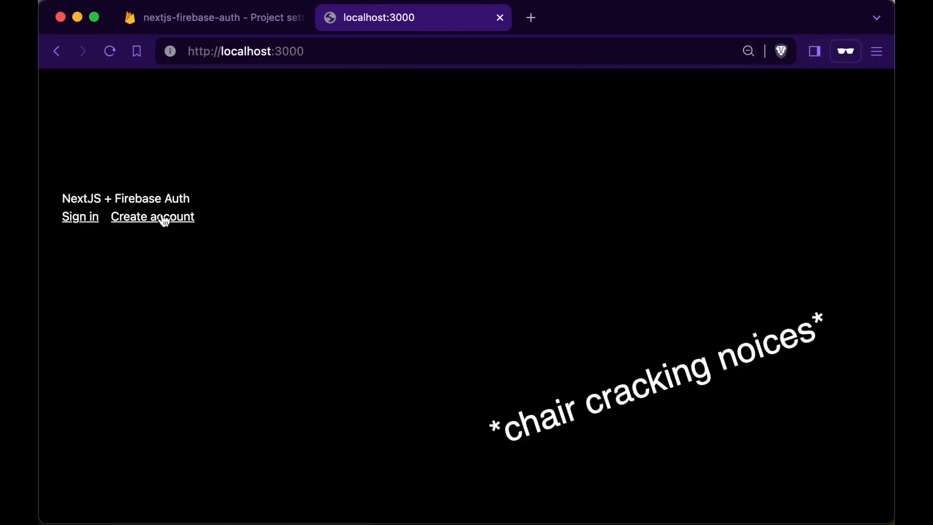
Step: Go to Create account, add h1/h2 styles in globals.css, and enter an email and password
left_click(152, 216)
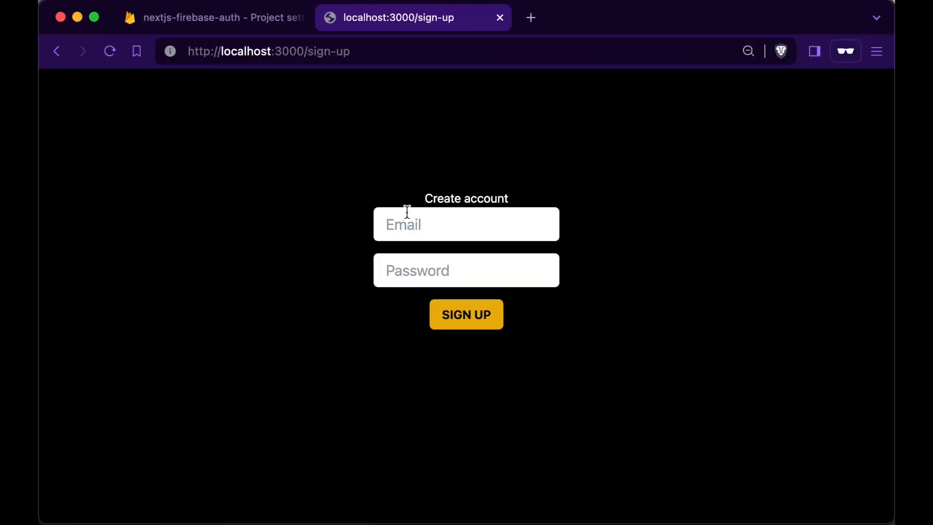
left_click(465, 224)
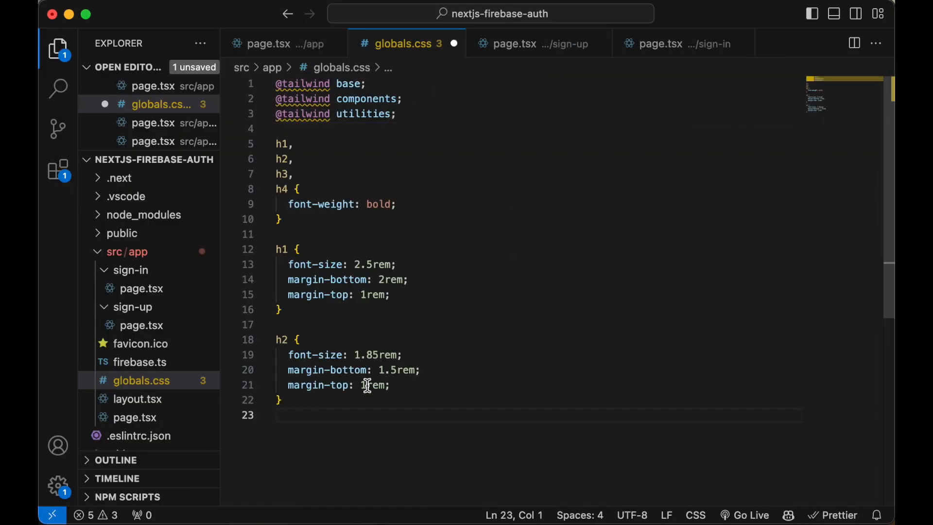
type("input")
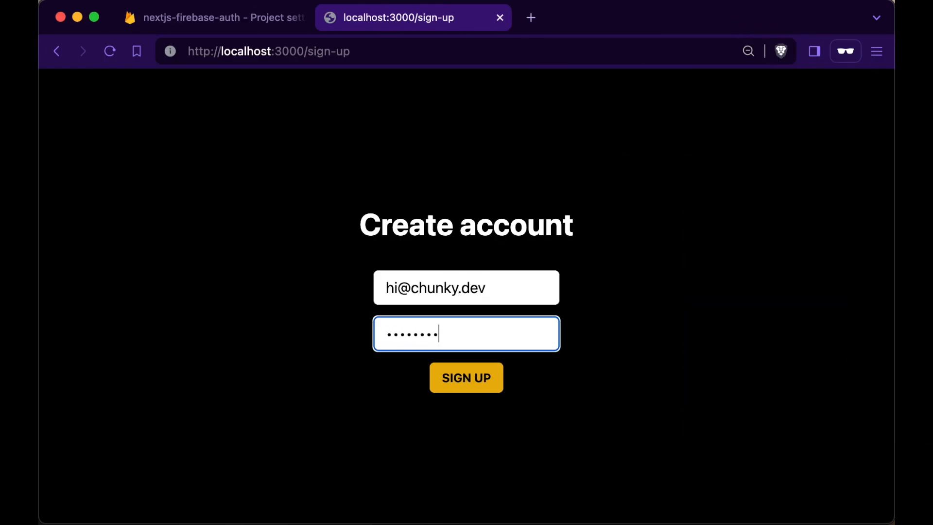
Step: Submit the SIGN UP form to create the account
left_click(465, 377)
type("compon")
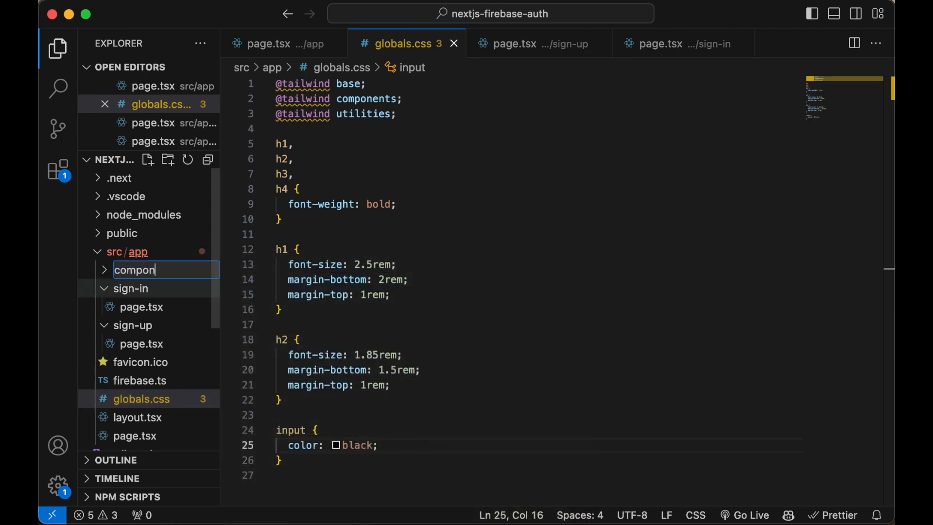
Step: Create a new file inside the components folder for the SignedIn/SignedOut wrappers
right_click(143, 269)
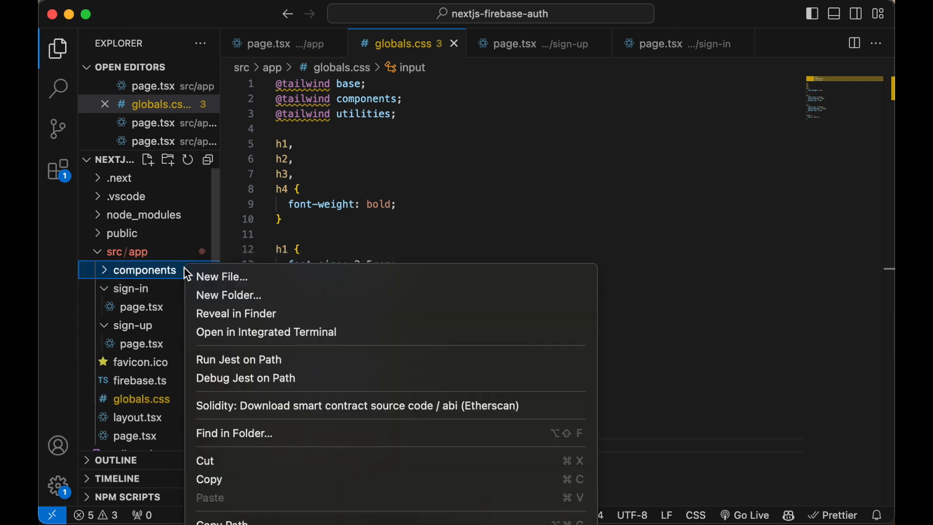
left_click(221, 276)
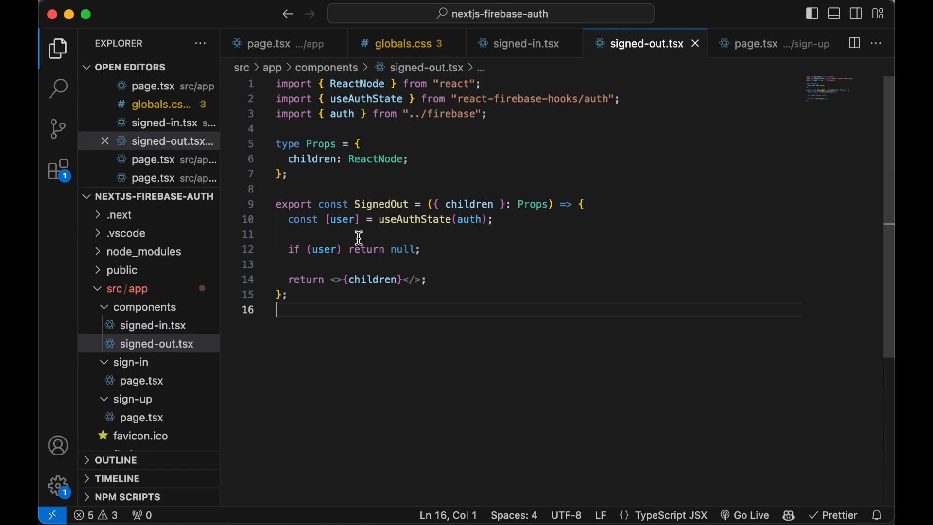
Step: In page.tsx import IconFidgetSpinner and add useAuthState/useSignOut hooks inside the Home component
left_click(272, 44)
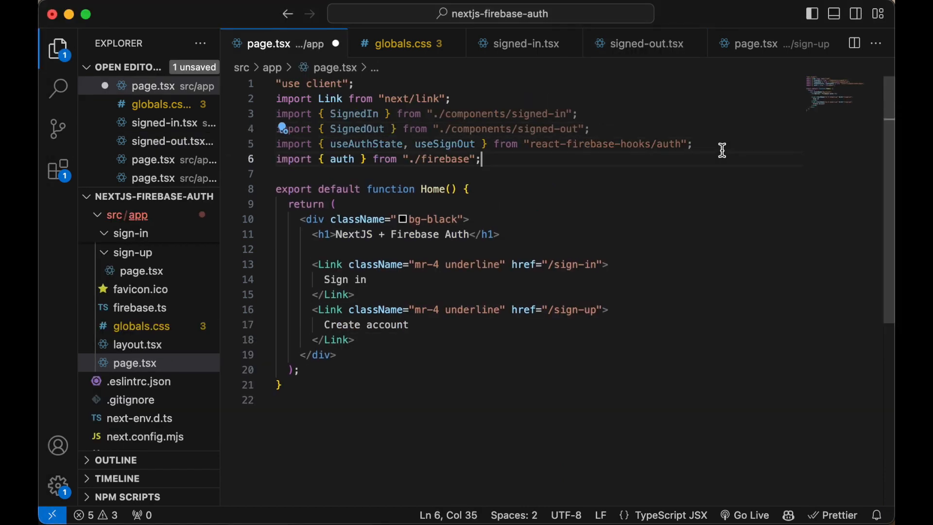
type("import { IconFidgetSpinner } from \"@tabler/icons-react\";")
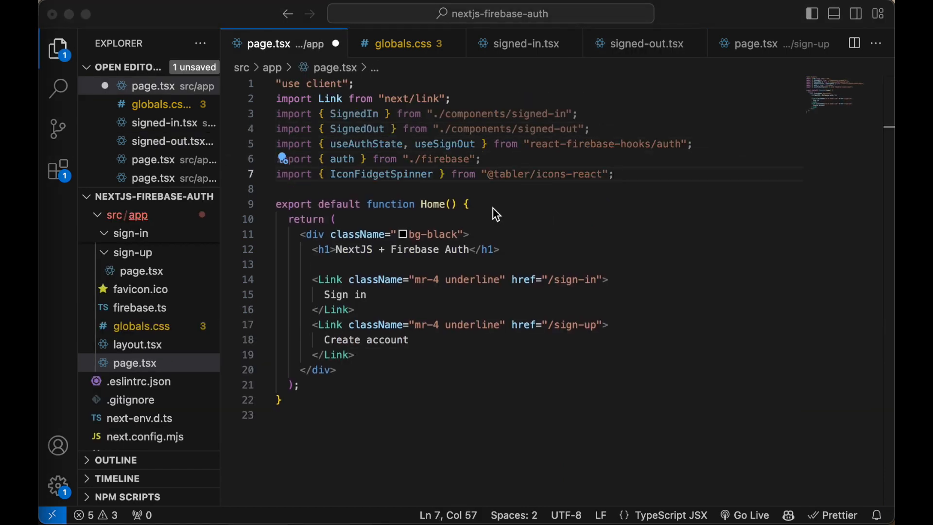
left_click(469, 204)
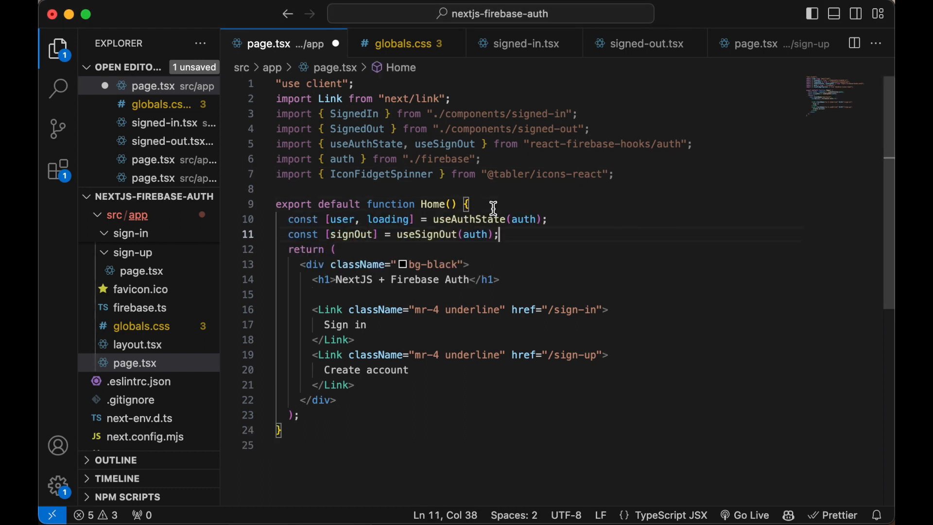
mouse_move(543, 244)
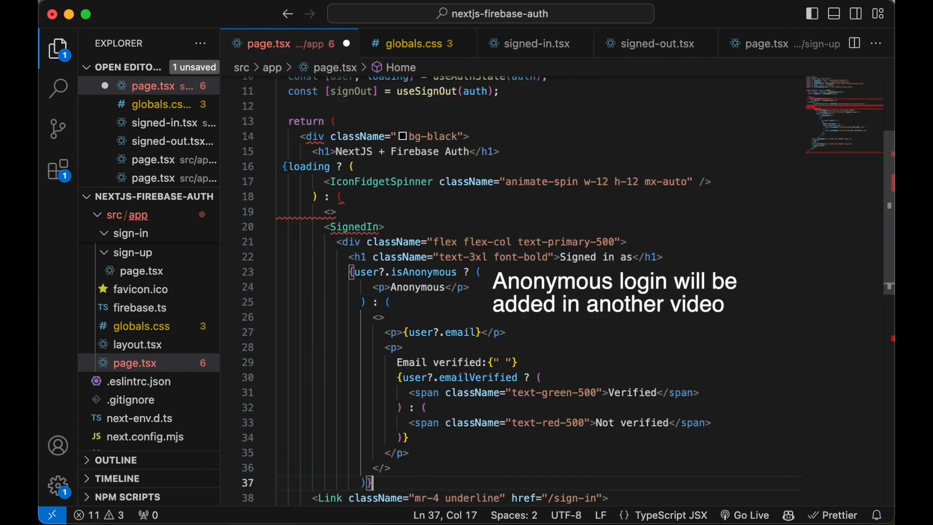
scroll("down", 3)
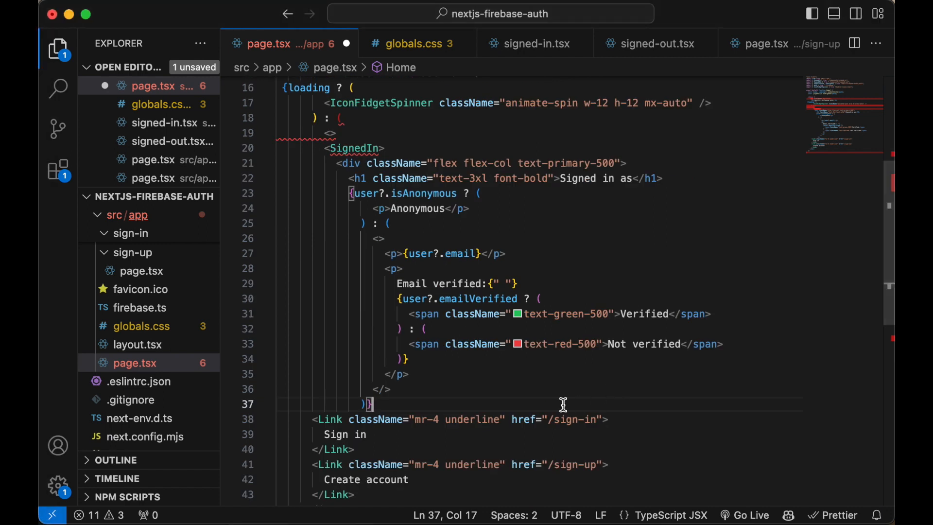
scroll("down", 3)
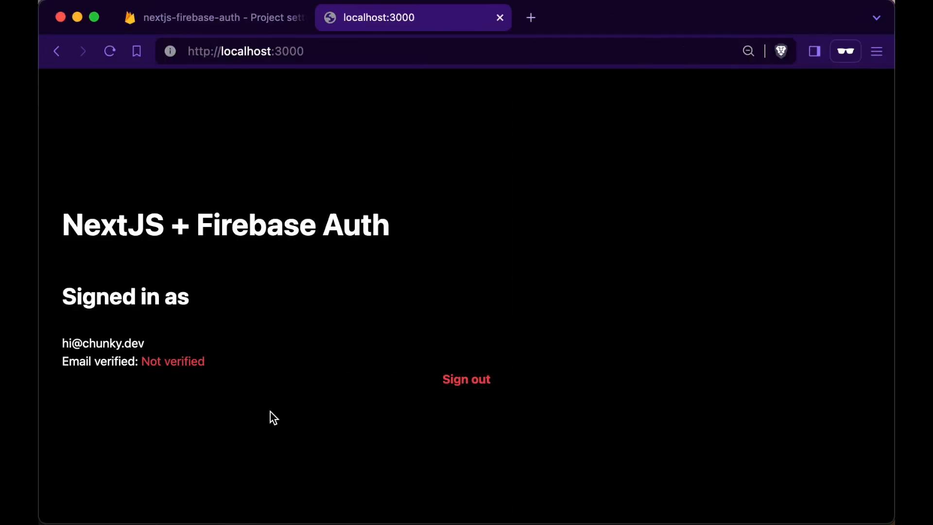
mouse_move(59, 205)
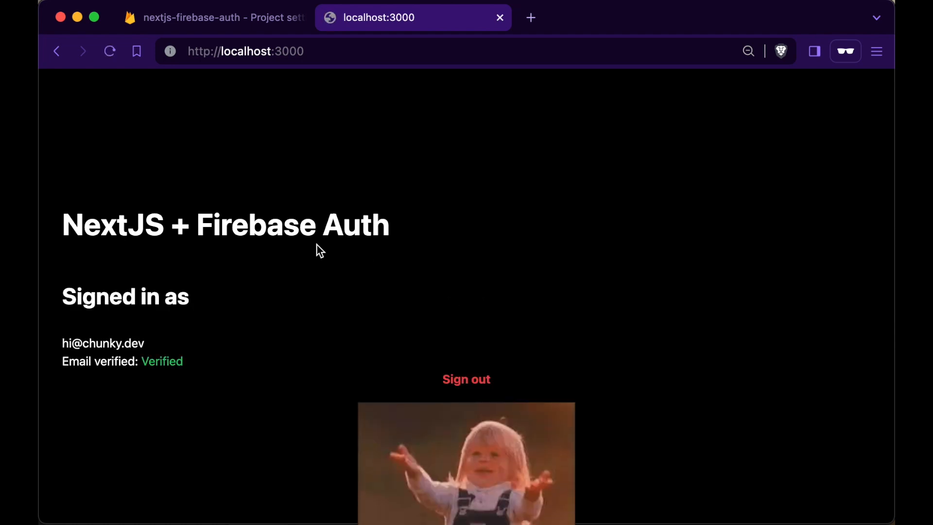
Step: Sign the verified user out so the home page shows Sign in and Create account links
left_click(465, 379)
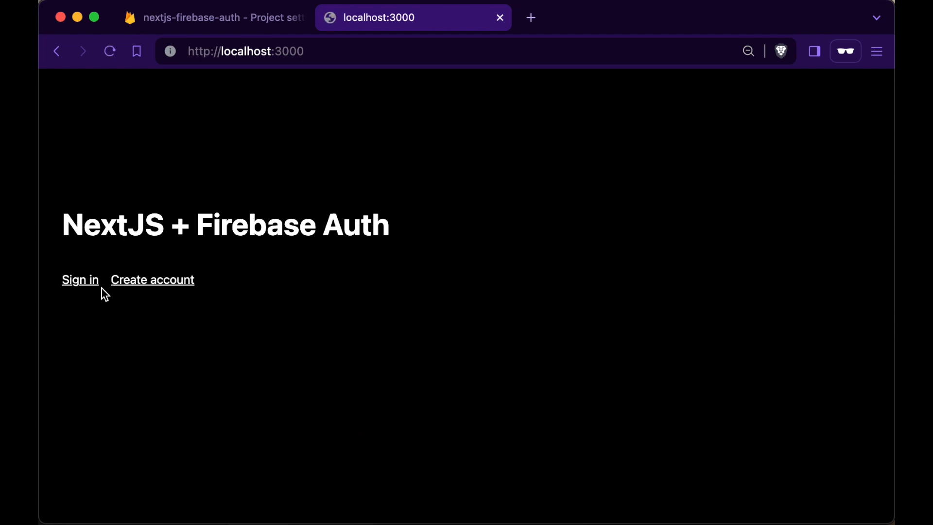
Step: Sign back in with the chunky.dev email and password, returning to the home page as Verified
left_click(80, 279)
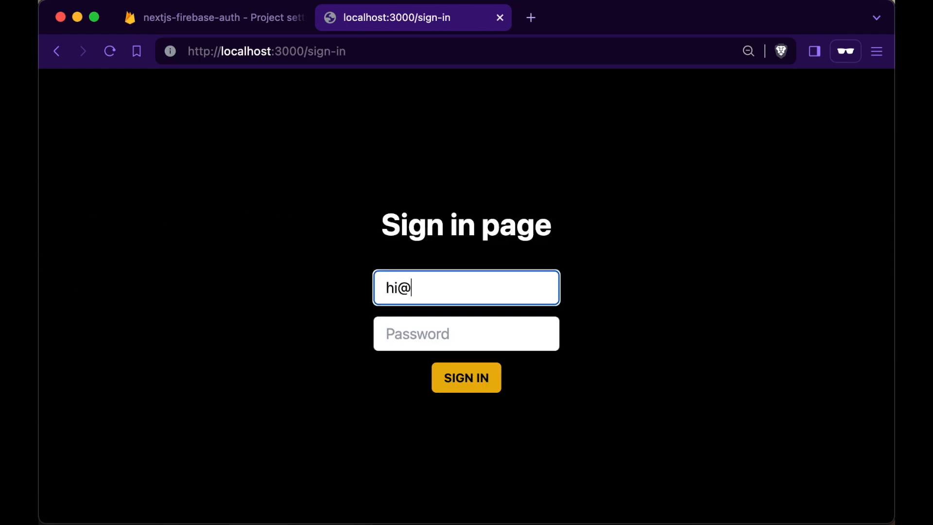
type("chunky.dev")
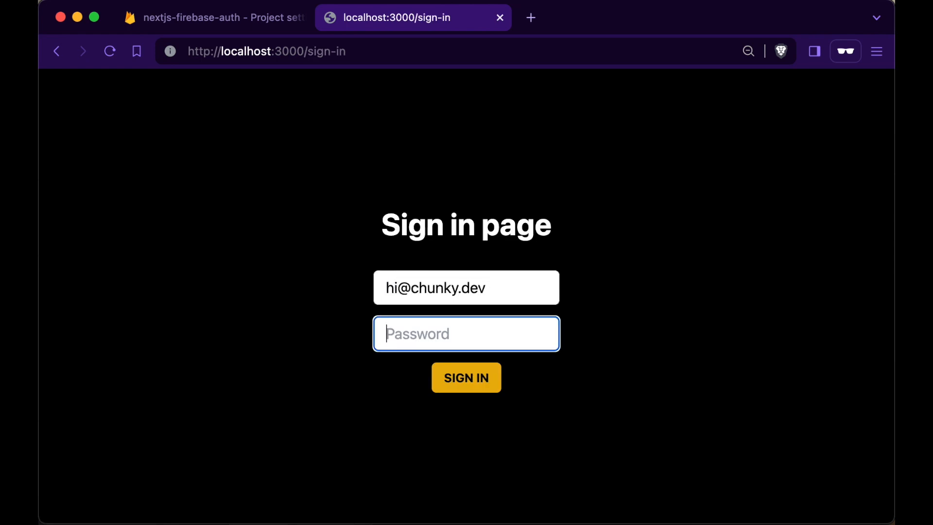
type("password")
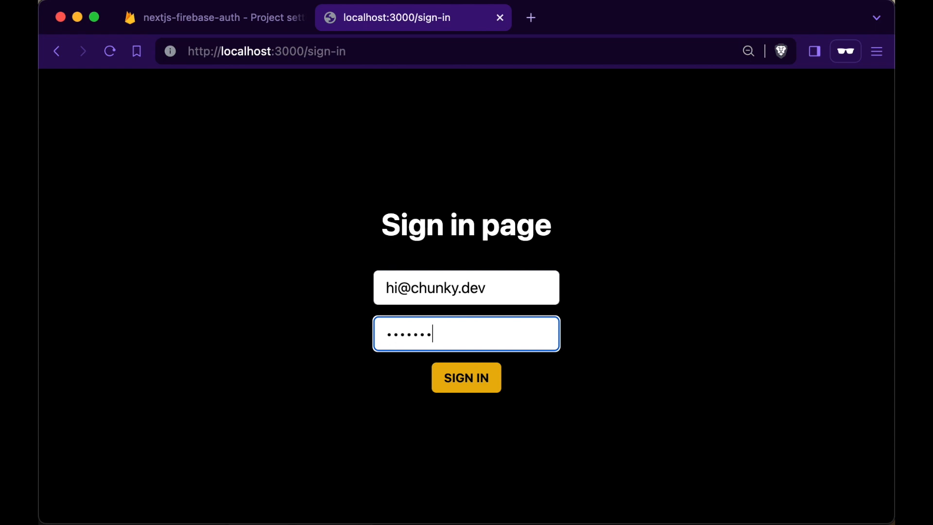
left_click(466, 377)
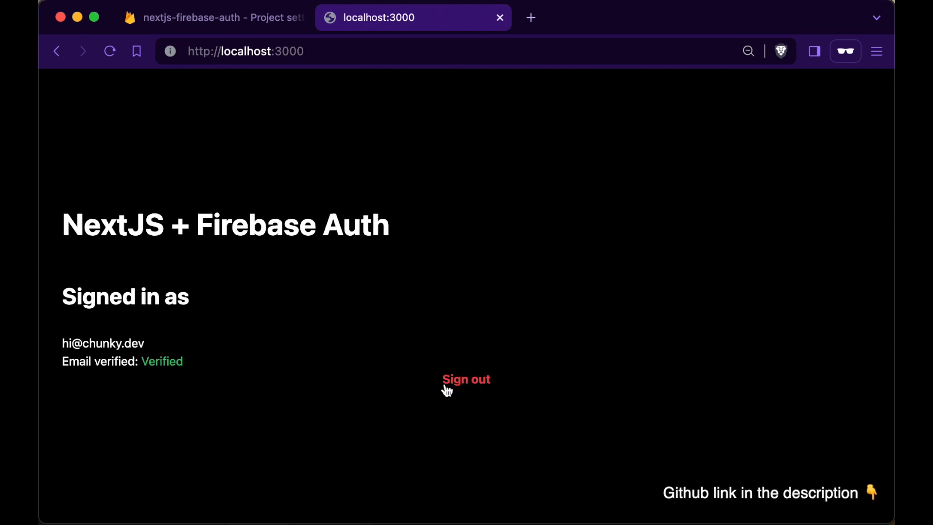